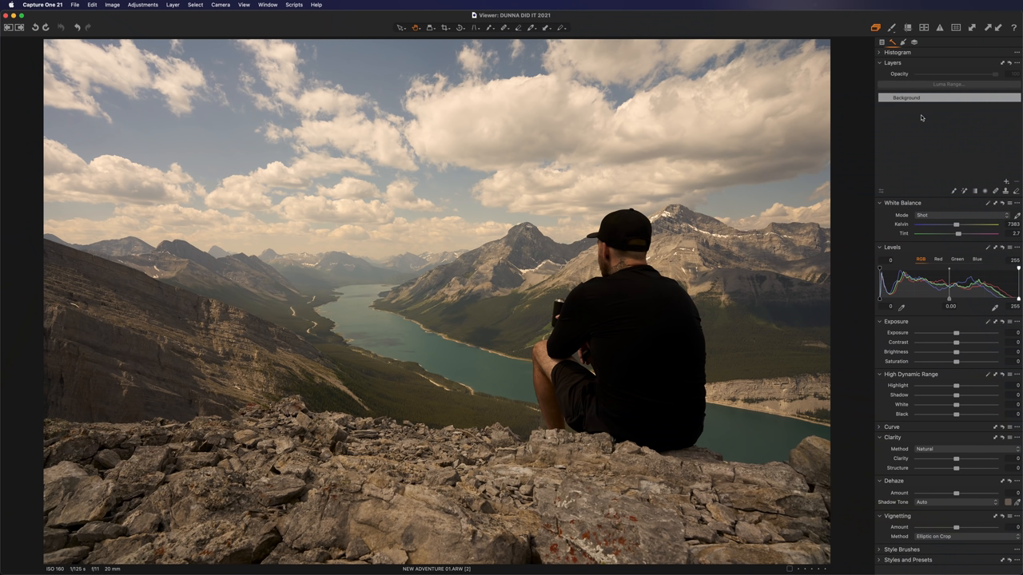
pyautogui.moveTo(927, 201)
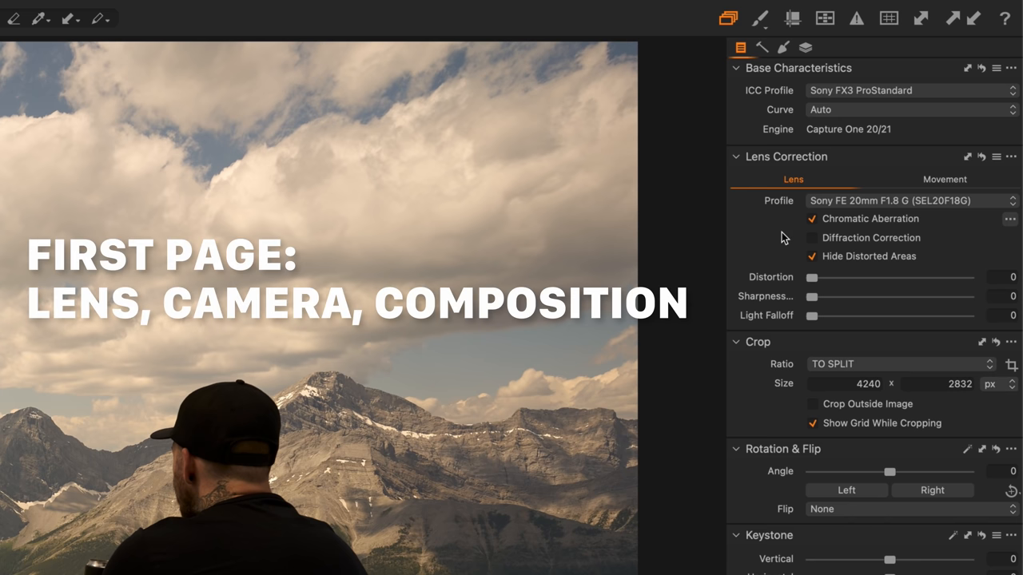
pyautogui.moveTo(575, 326)
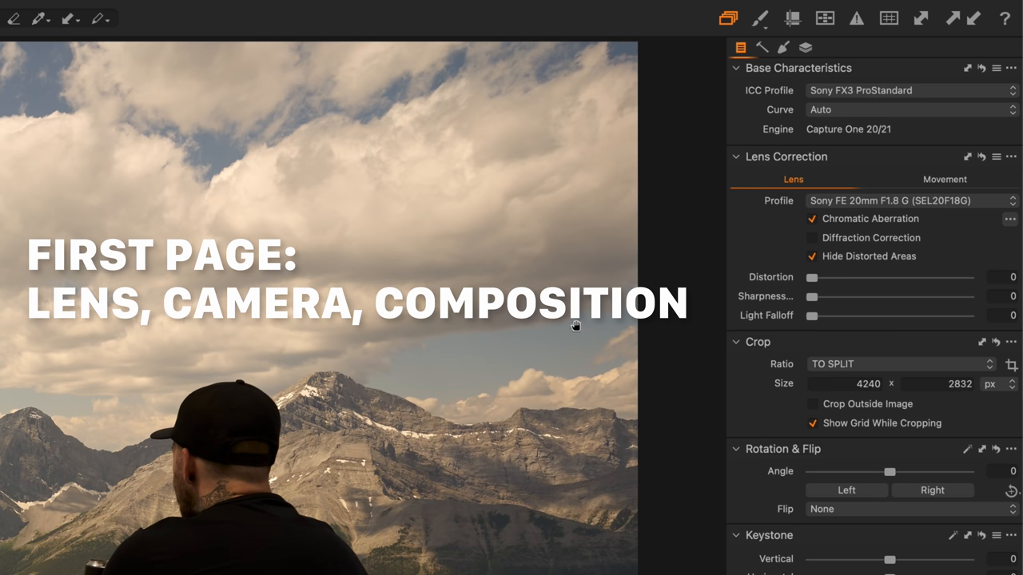
# Step: Browse the tool tabs — colour, copy/paste adjustments — and return to the exposure tools
pyautogui.click(762, 48)
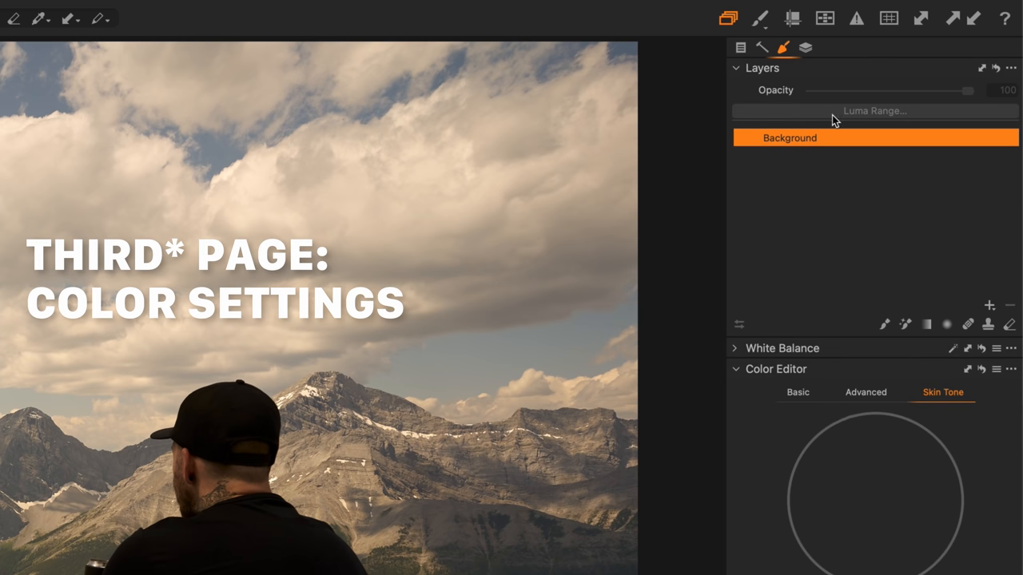
pyautogui.click(735, 67)
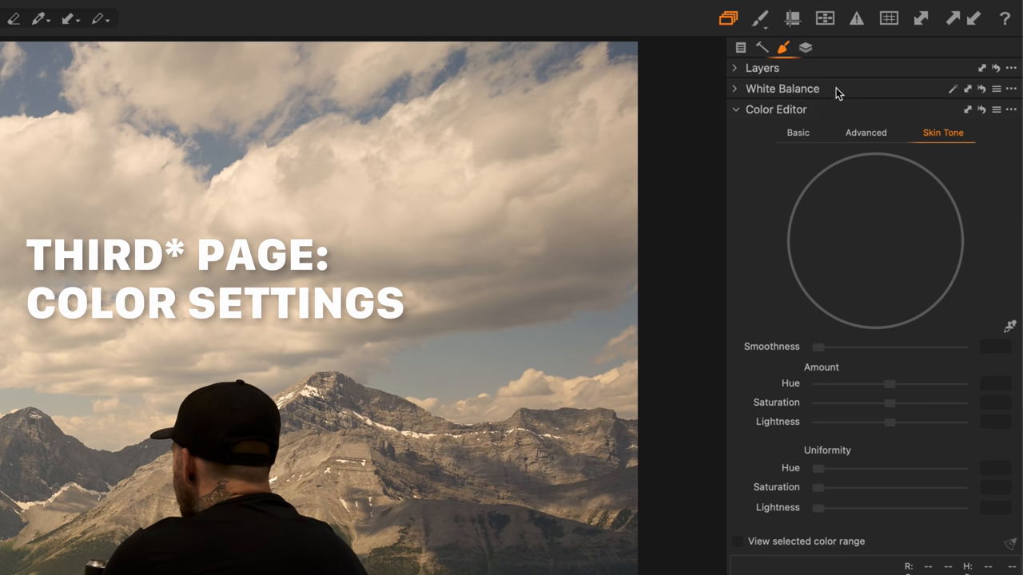
pyautogui.click(805, 47)
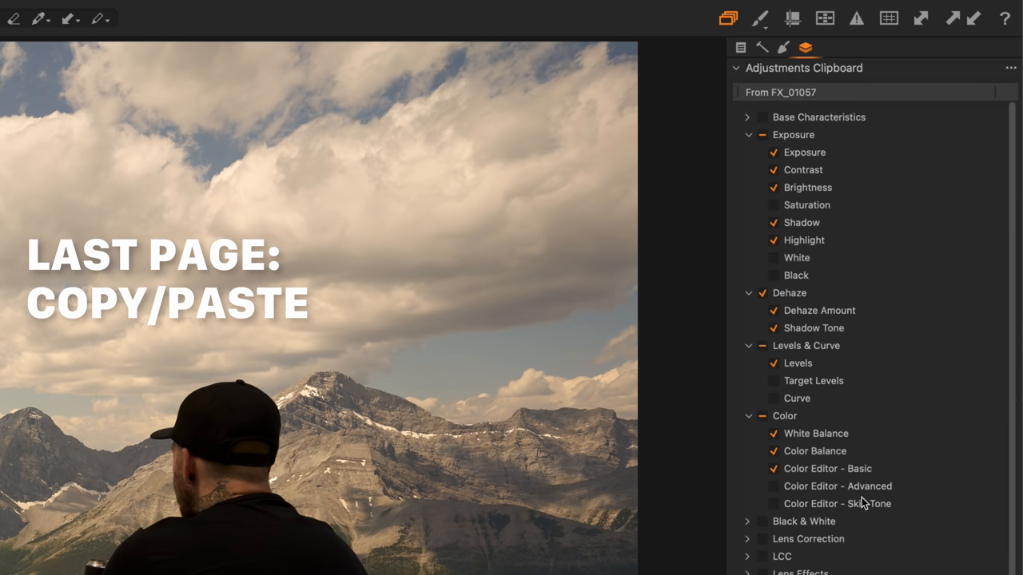
pyautogui.click(761, 48)
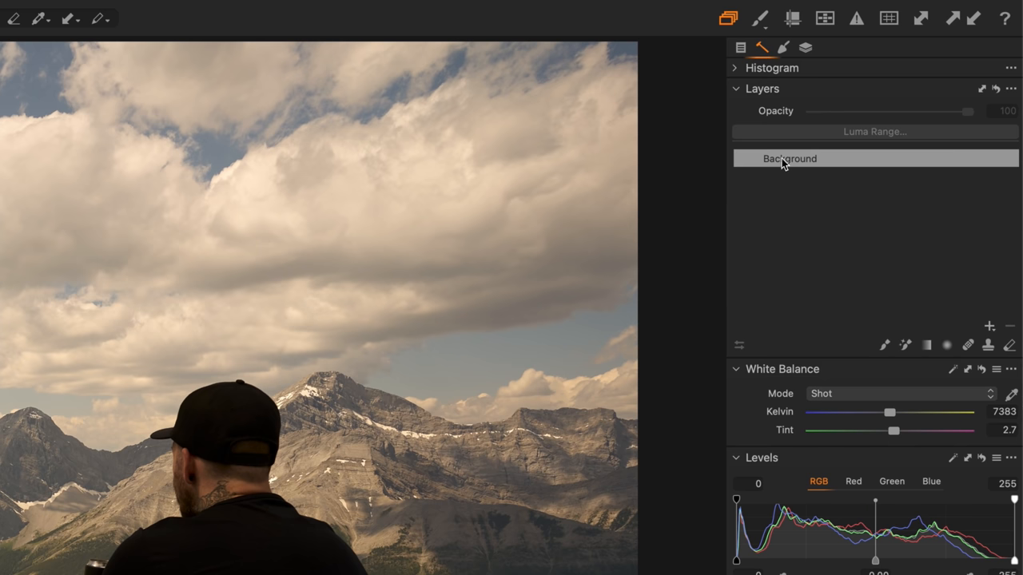
pyautogui.moveTo(991, 323)
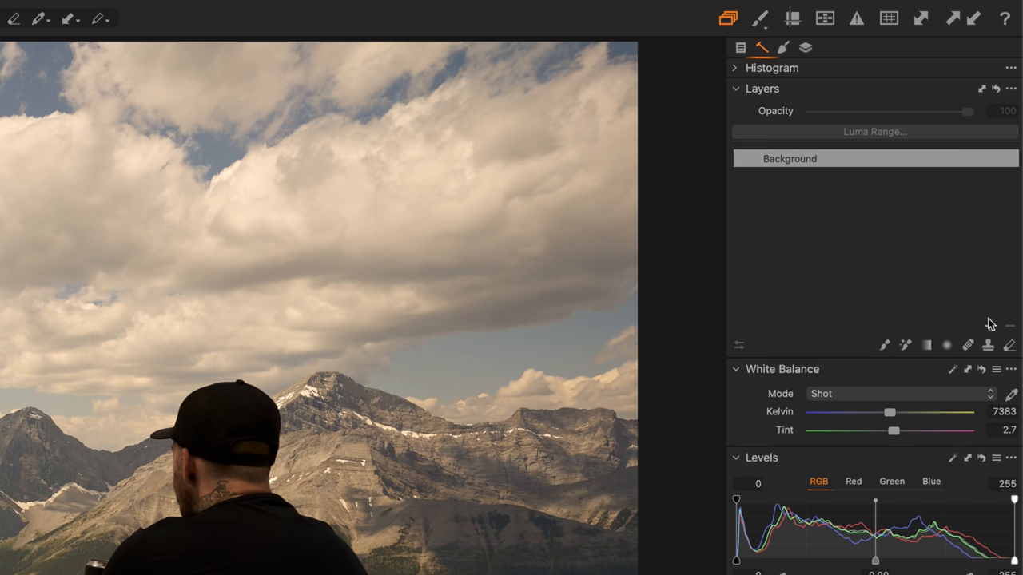
# Step: Choose the custom TO SPLIT crop aspect ratio from the Crop tool's ratio list
pyautogui.click(988, 326)
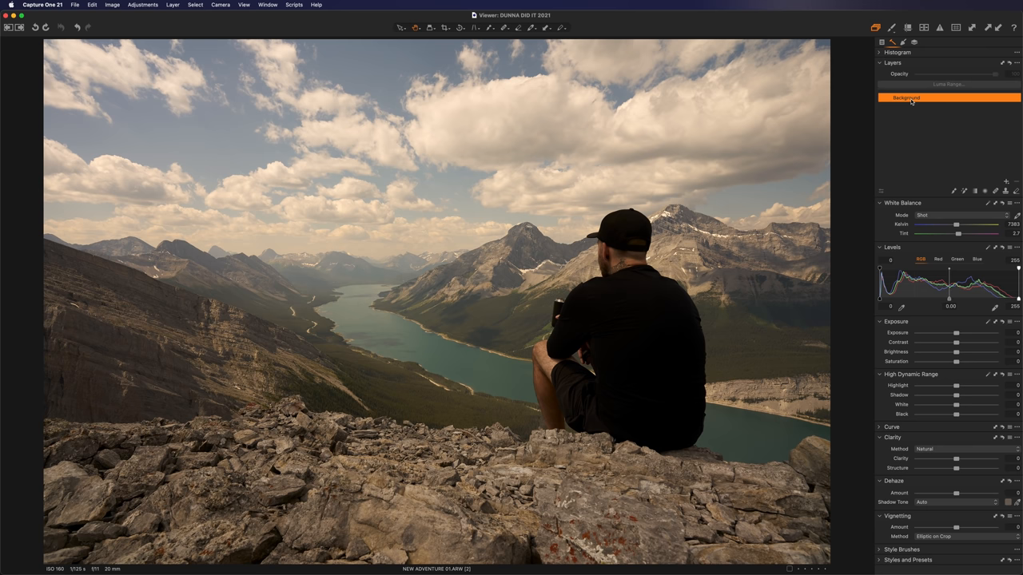
pyautogui.click(406, 27)
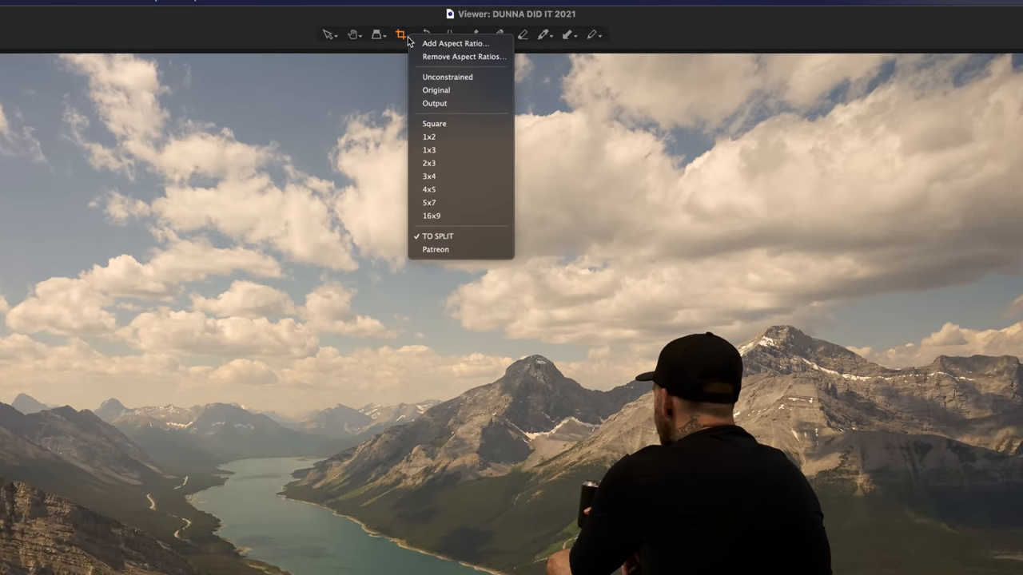
pyautogui.moveTo(421, 282)
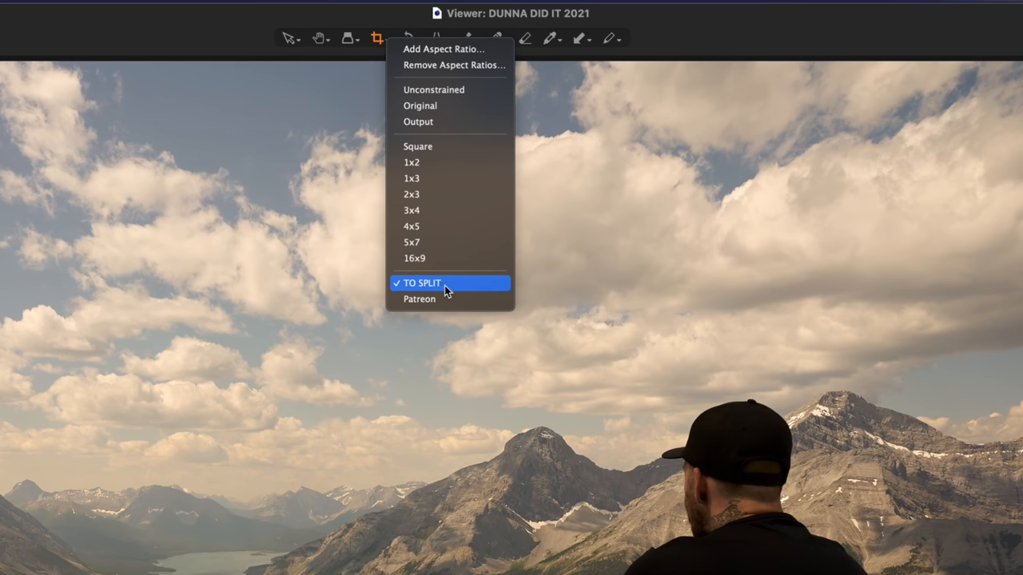
pyautogui.click(422, 283)
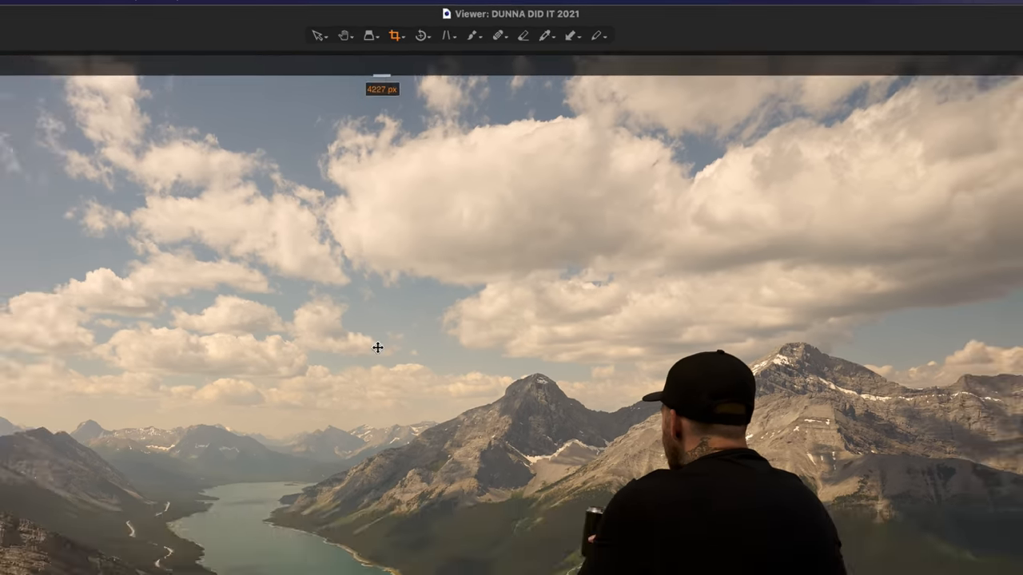